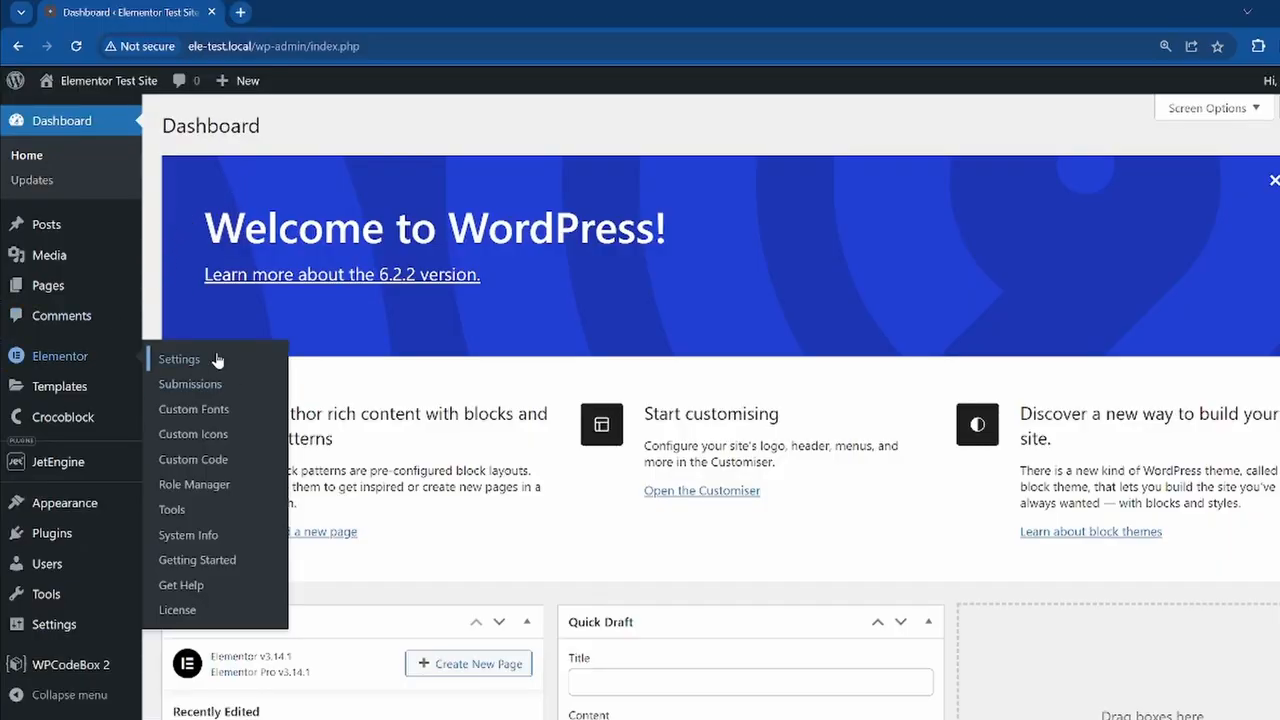
Go to Elementor Settings from the admin sidebar and show the Features options
click(180, 360)
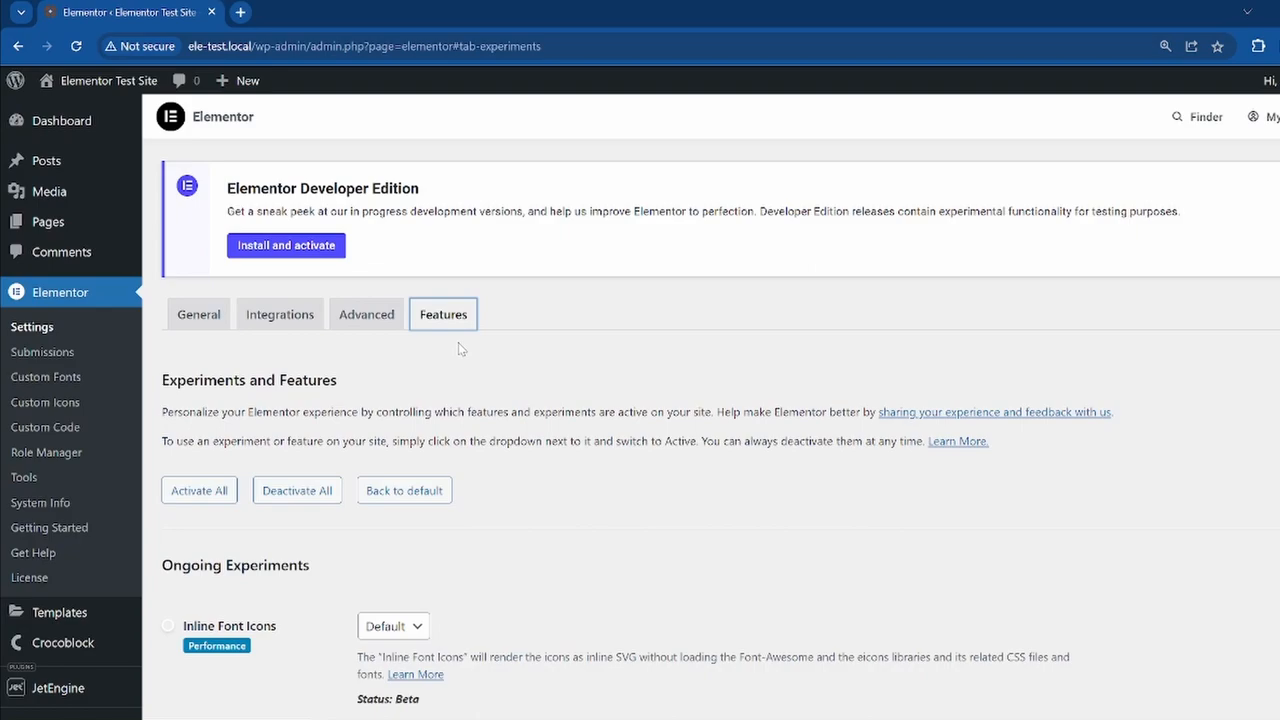
click(392, 624)
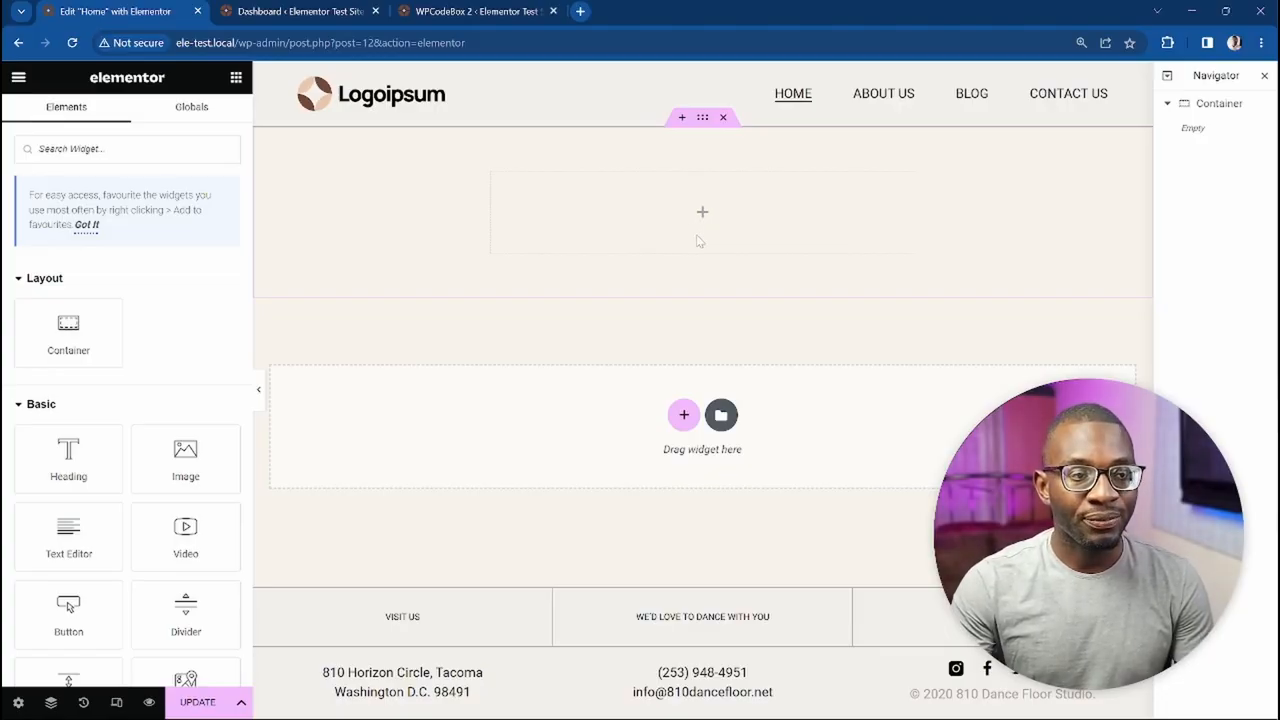
Add a Search Form widget to the container and set its Button Type to Text
text(search)
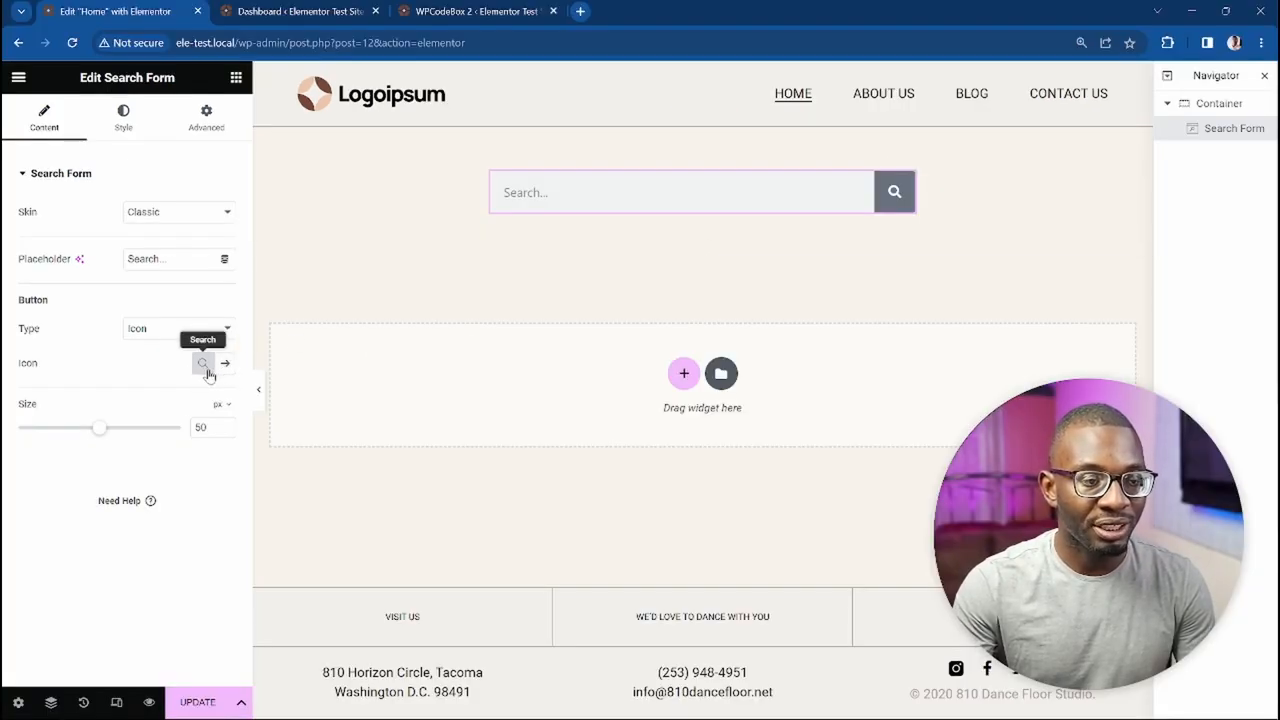
click(224, 364)
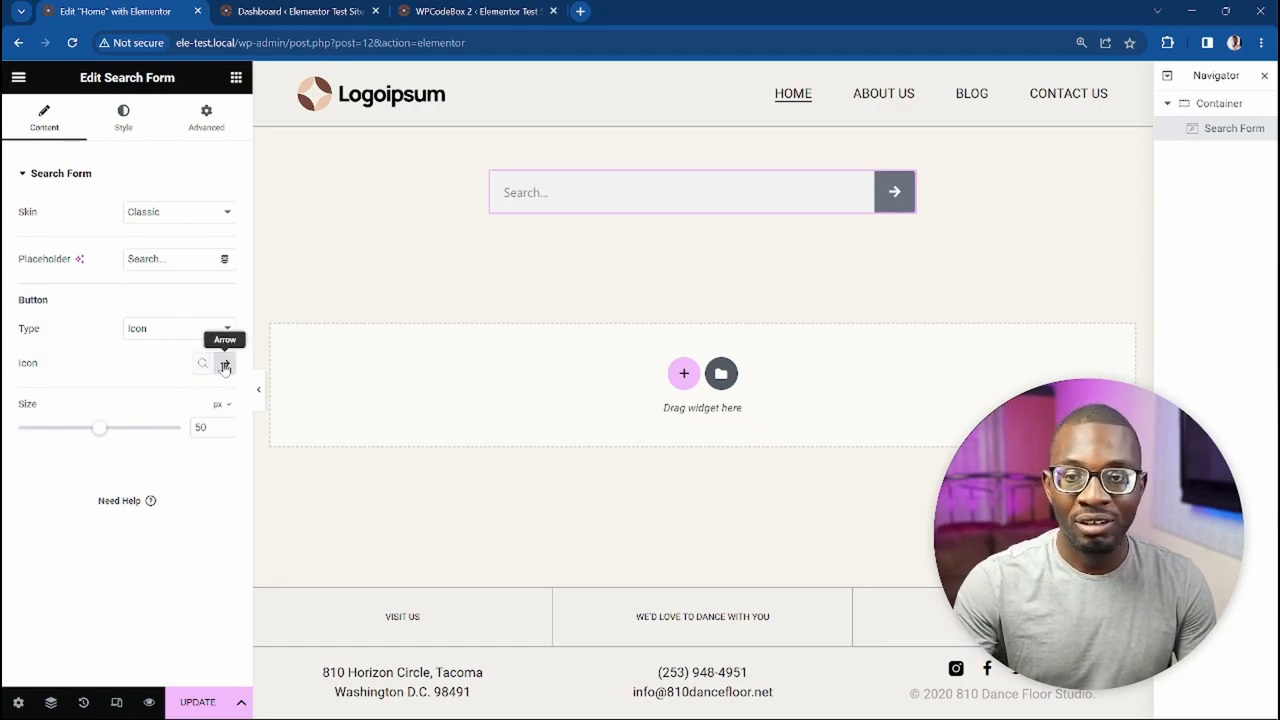
click(202, 364)
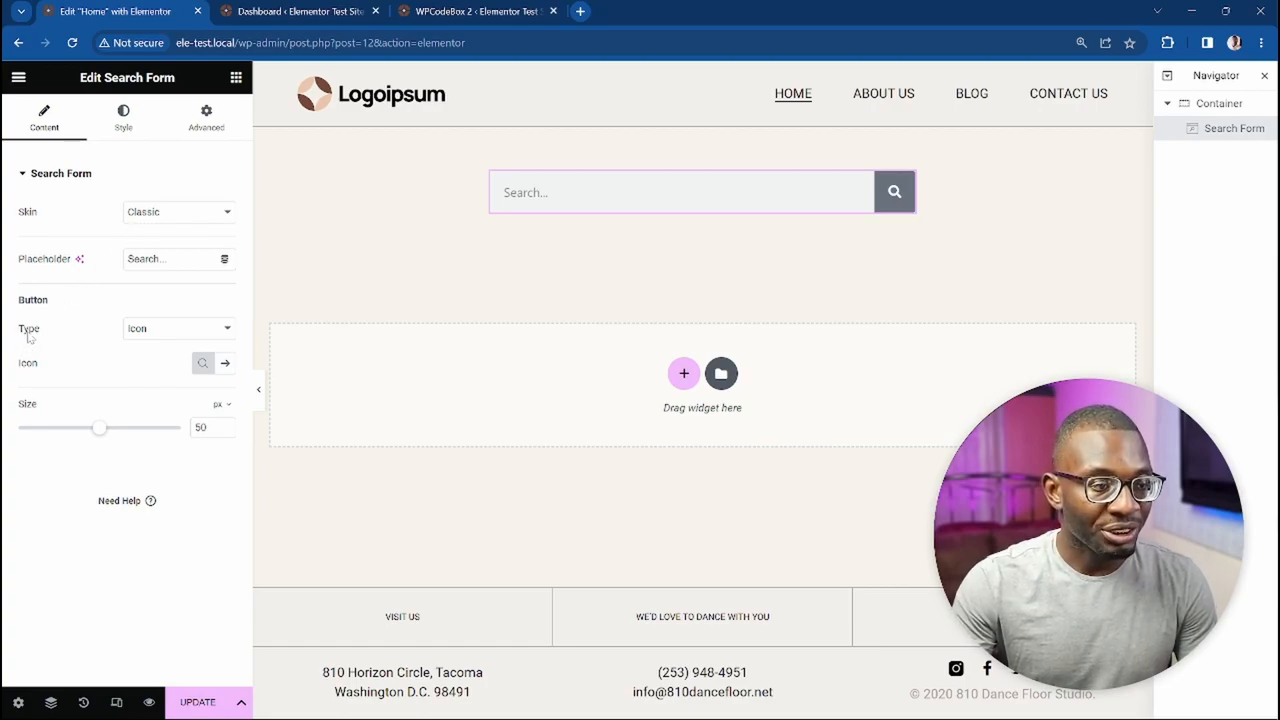
click(178, 328)
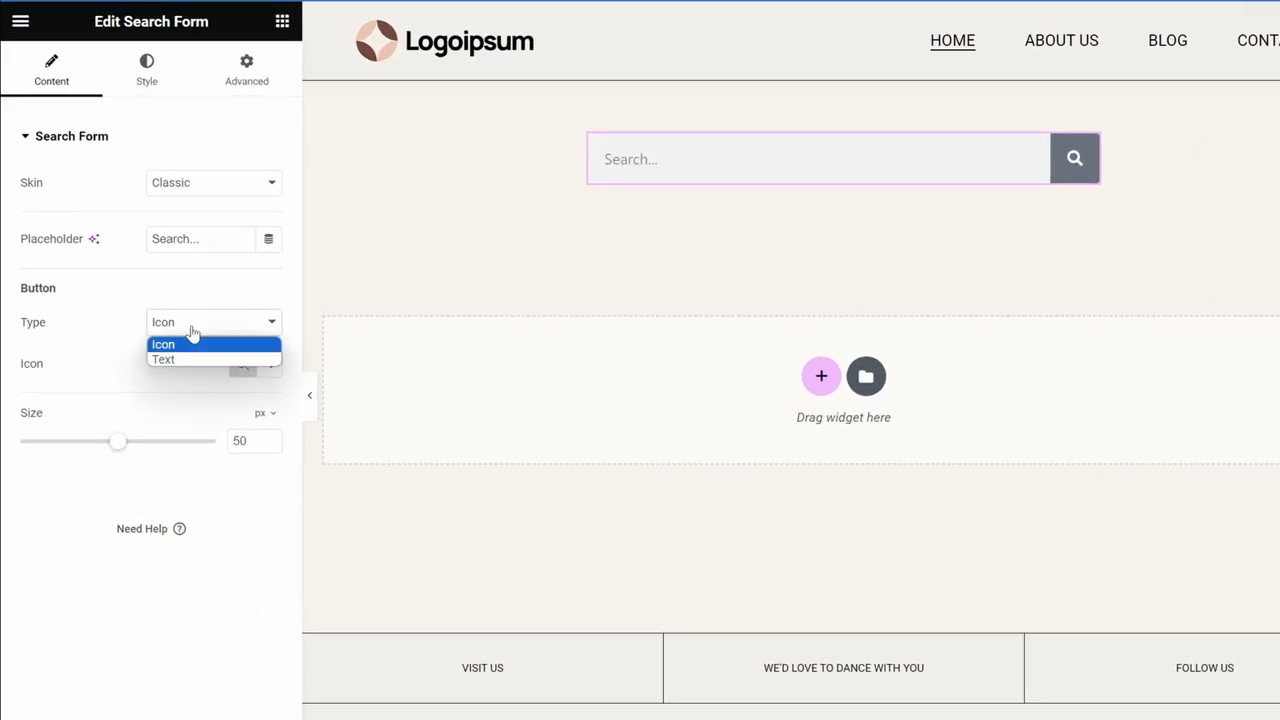
click(164, 360)
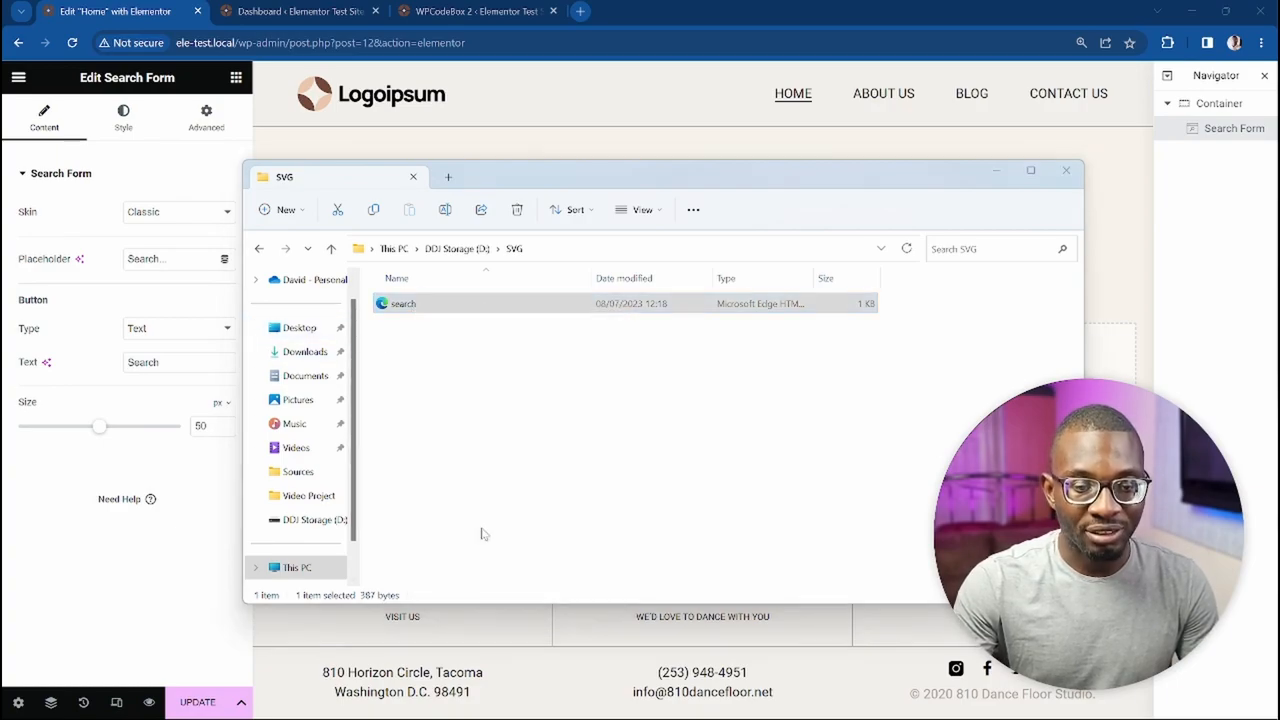
Open the search SVG file from the SVG folder to get its markup
double_click(400, 304)
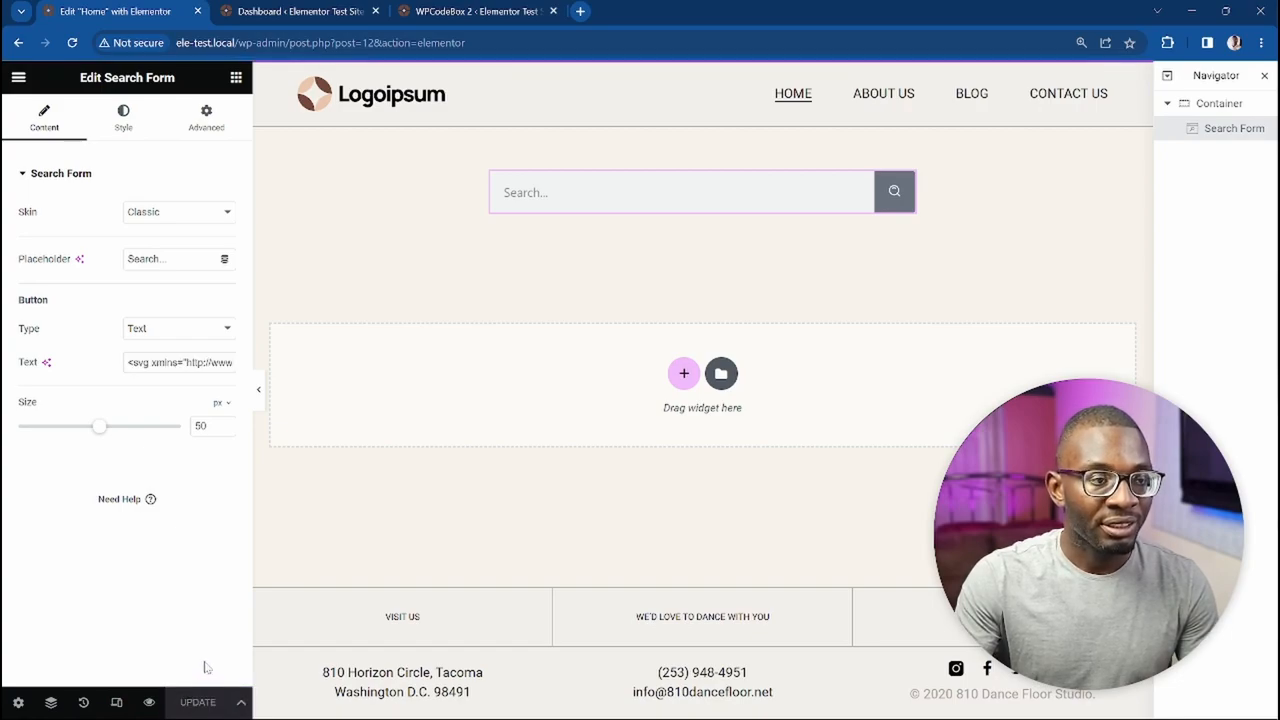
mouse_move(136, 214)
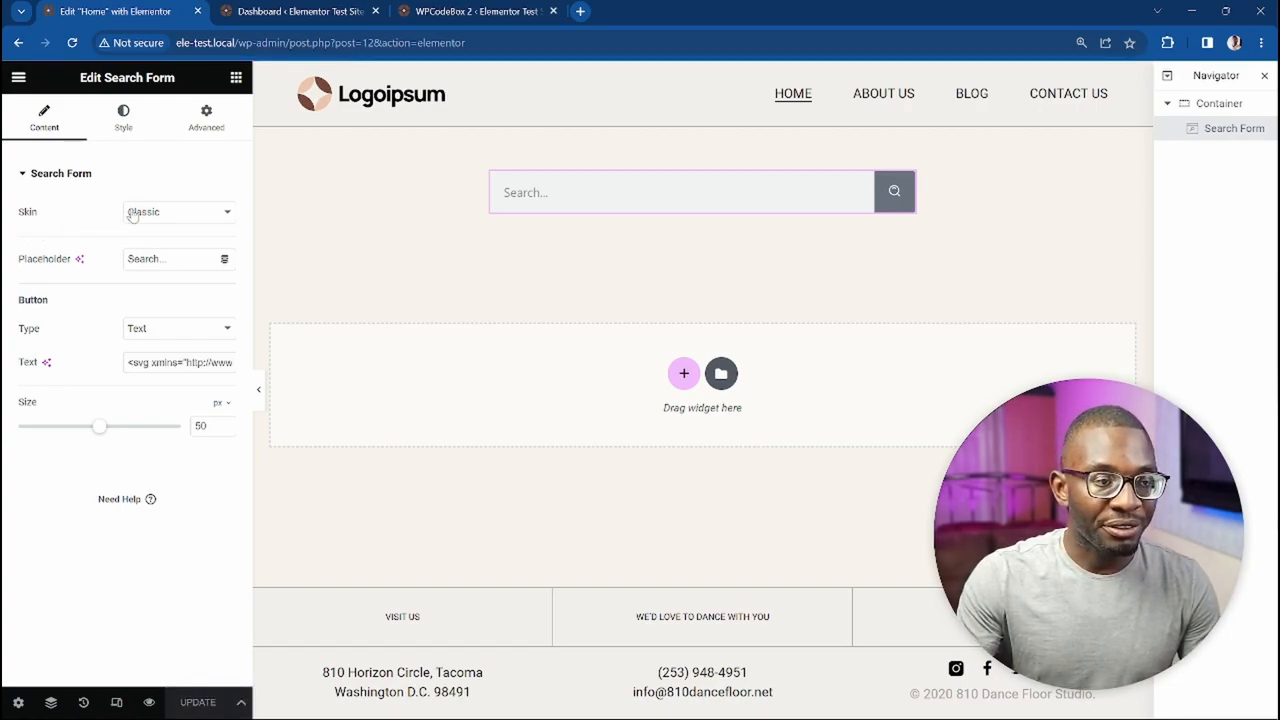
Change the Search Form skin to Minimal, then to Full Screen
click(178, 212)
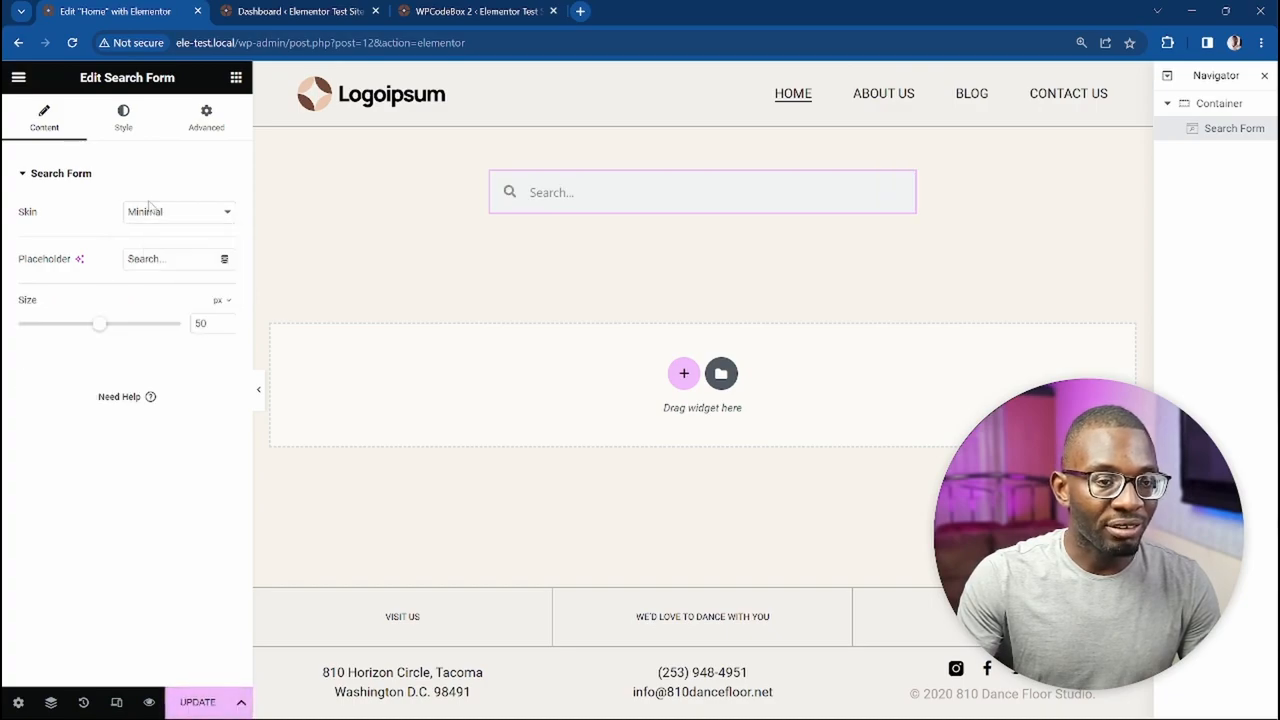
click(178, 212)
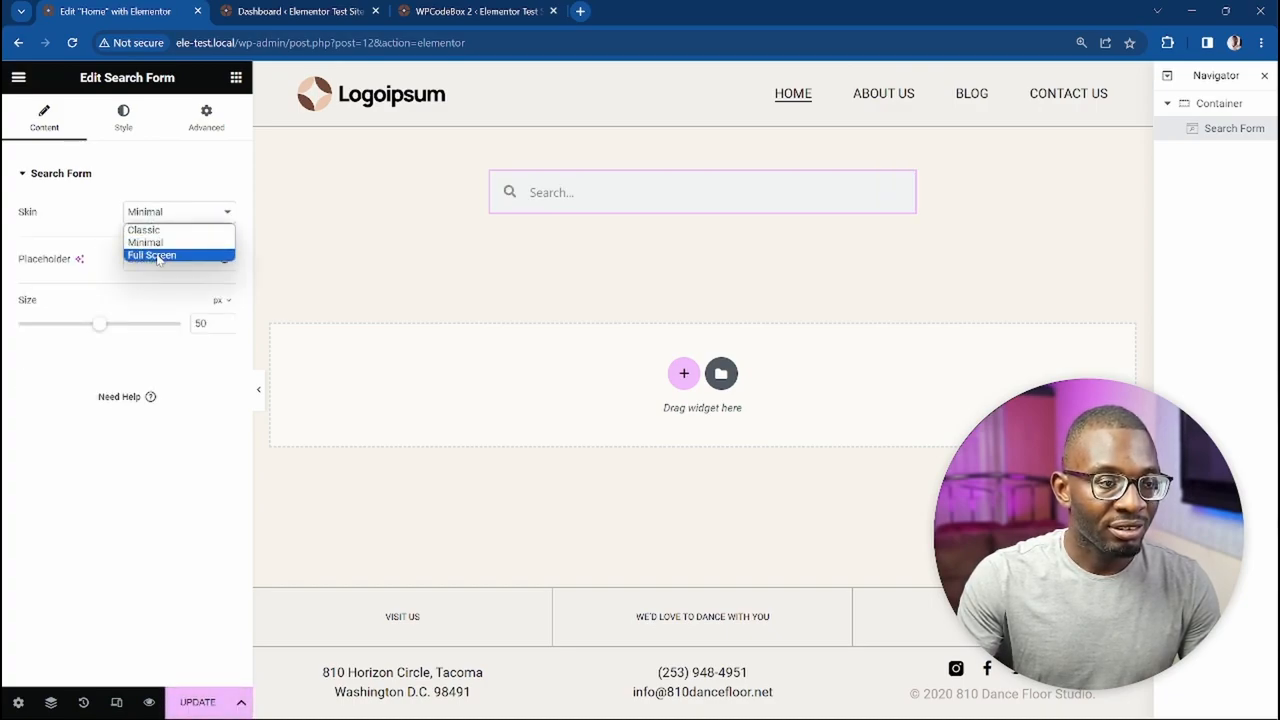
click(152, 254)
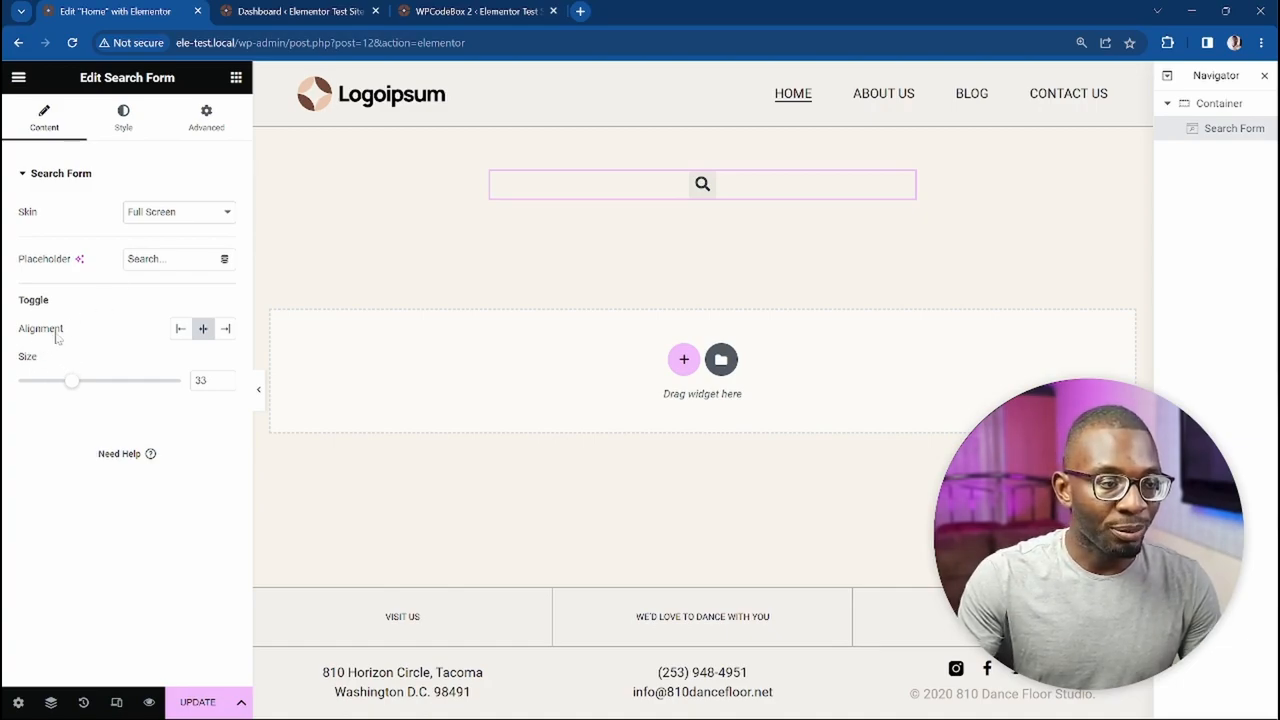
mouse_move(100, 312)
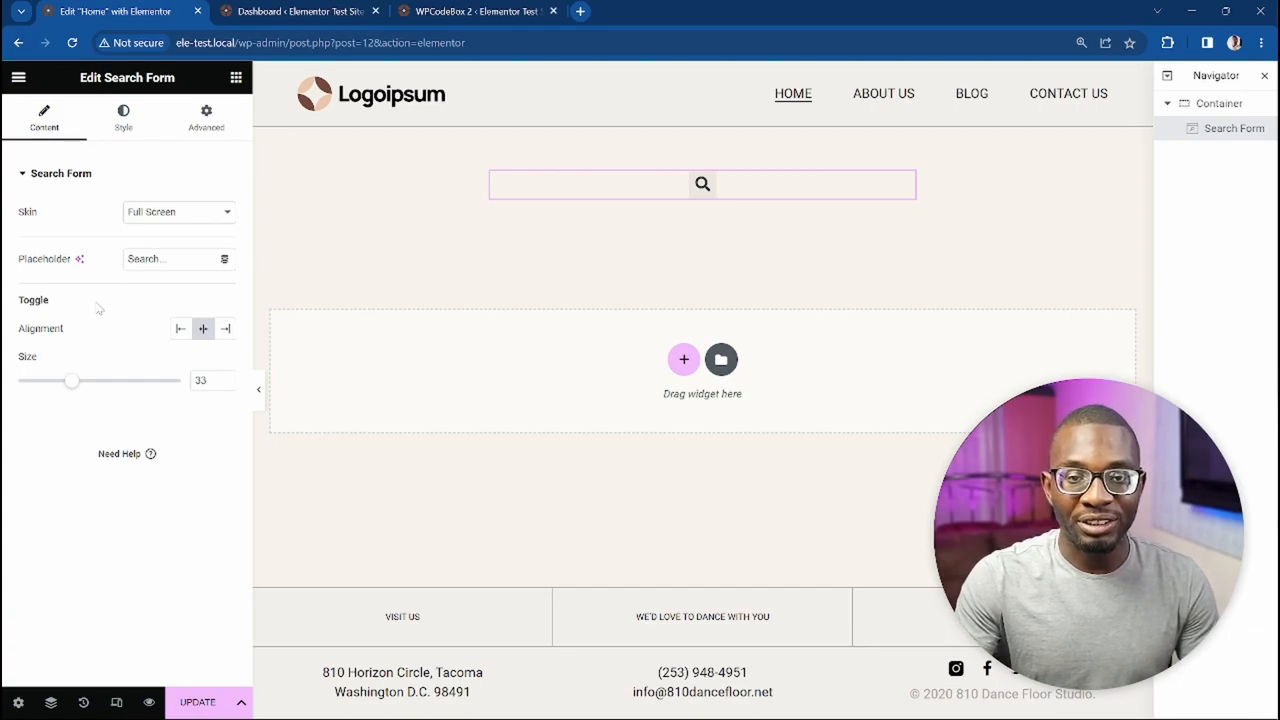
mouse_move(84, 310)
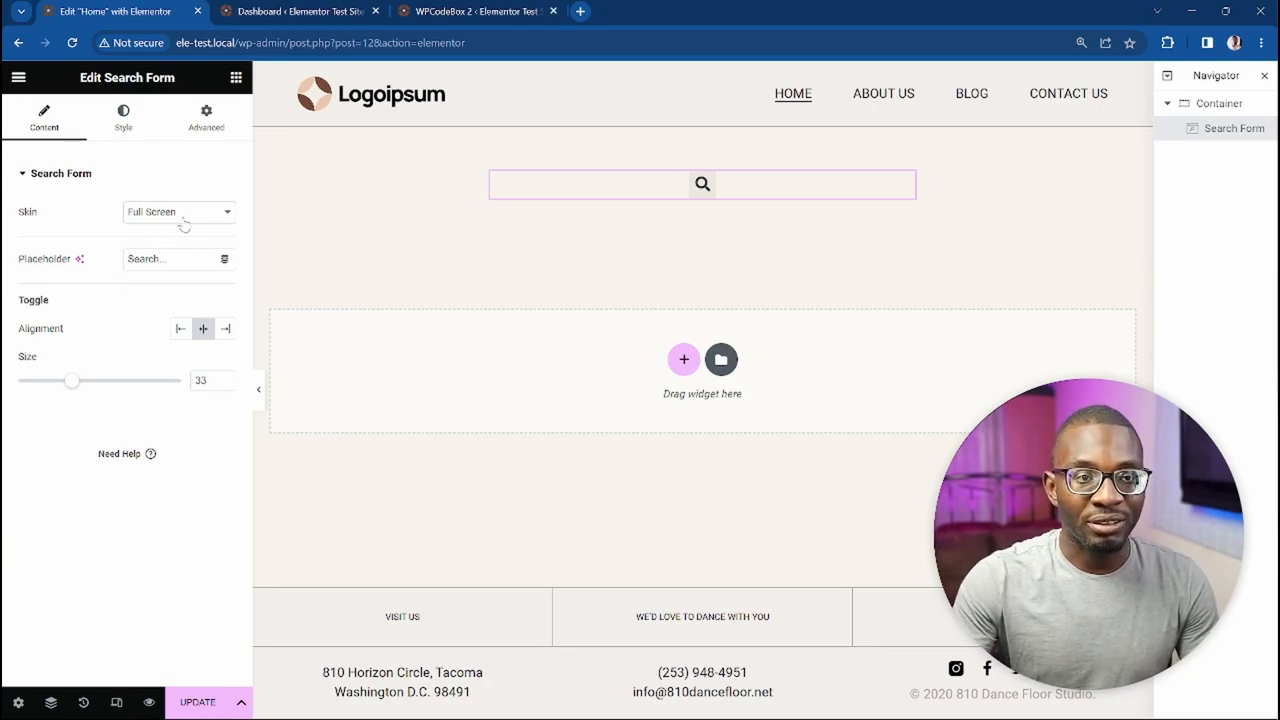
Copy the 'Replace Elementor Search Widget Icon' snippet code in WPCodeBox 2 and return to Elementor
click(472, 12)
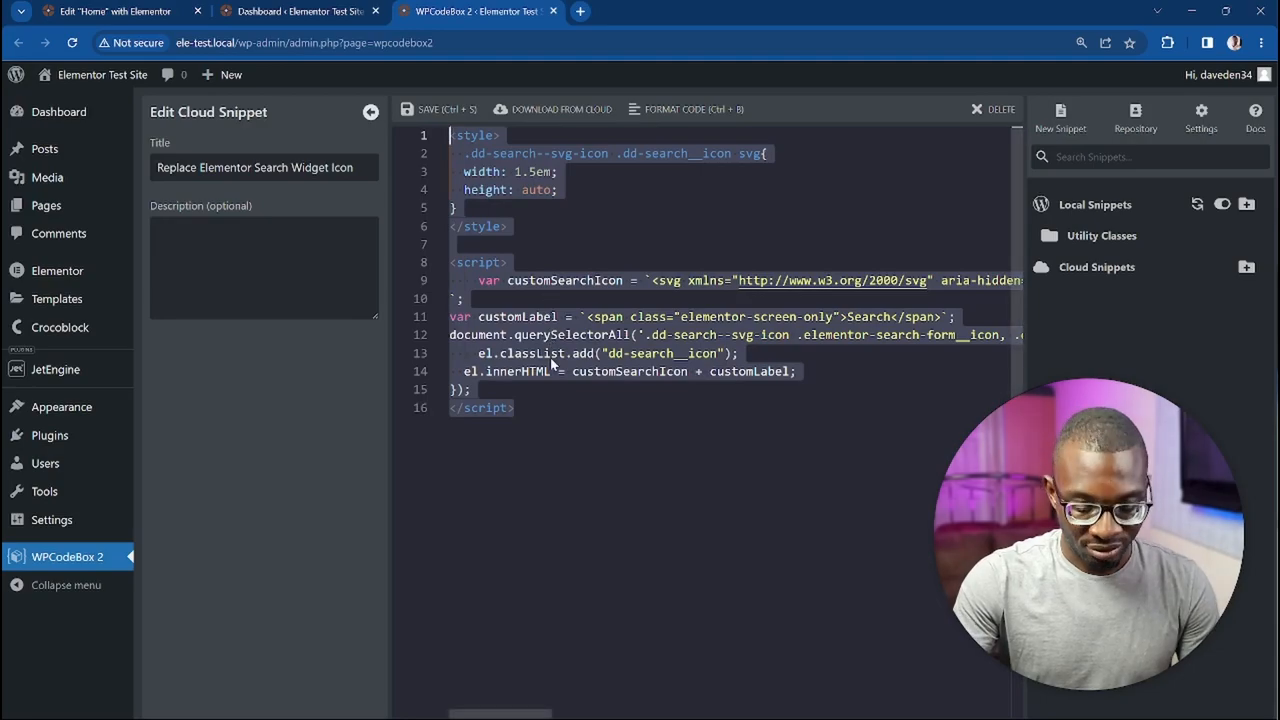
click(100, 24)
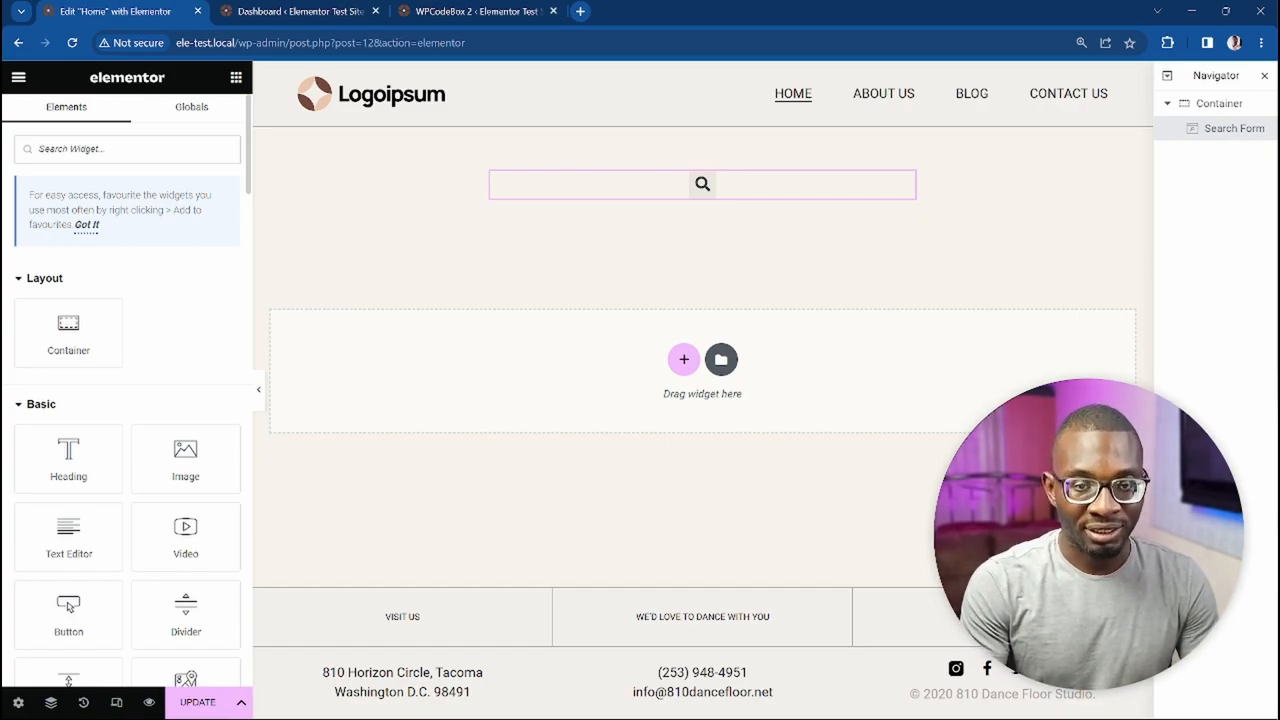
Add an HTML widget under the search form and give the form the CSS class 'dd-search--svg-icon'
text(html)
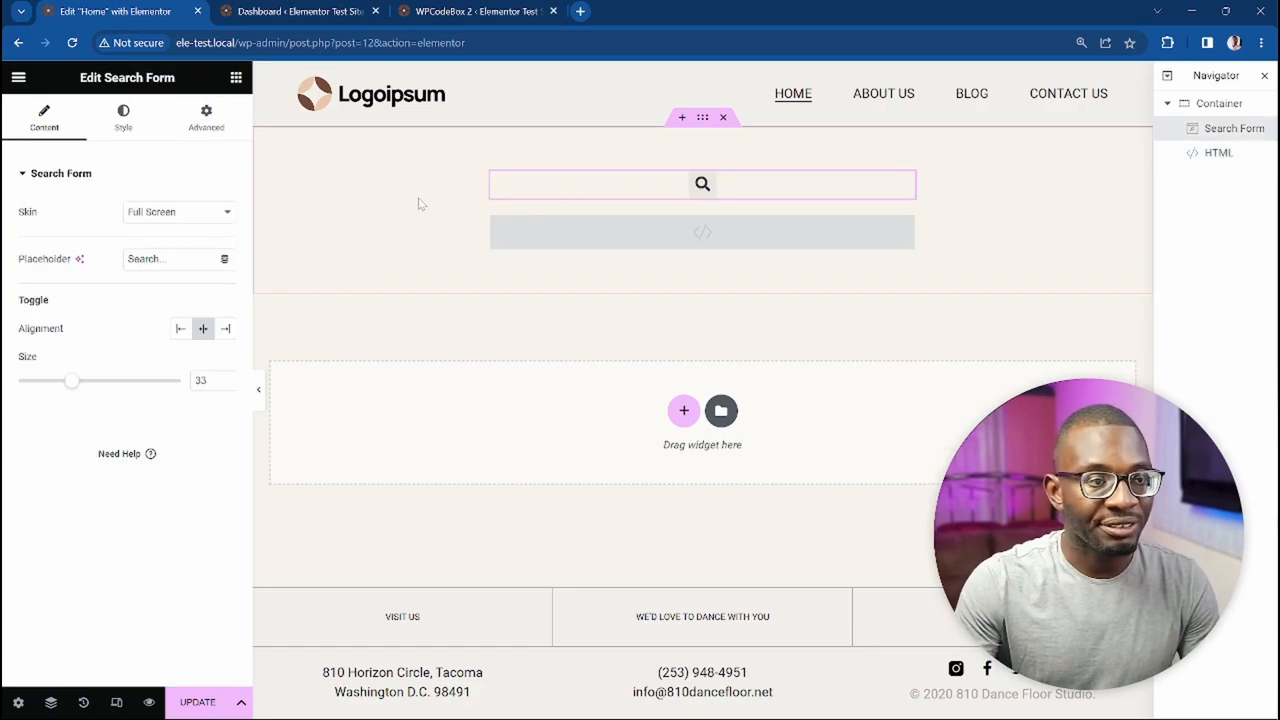
click(206, 116)
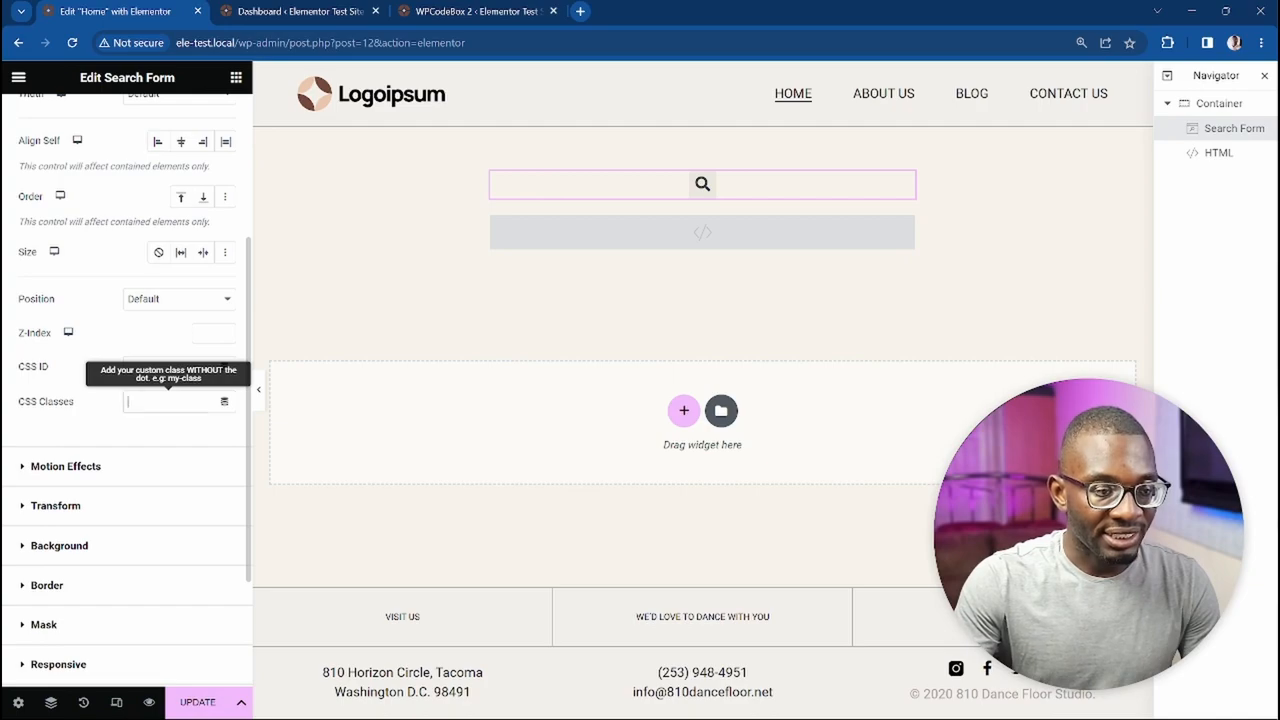
text(dd-search--svg-ico)
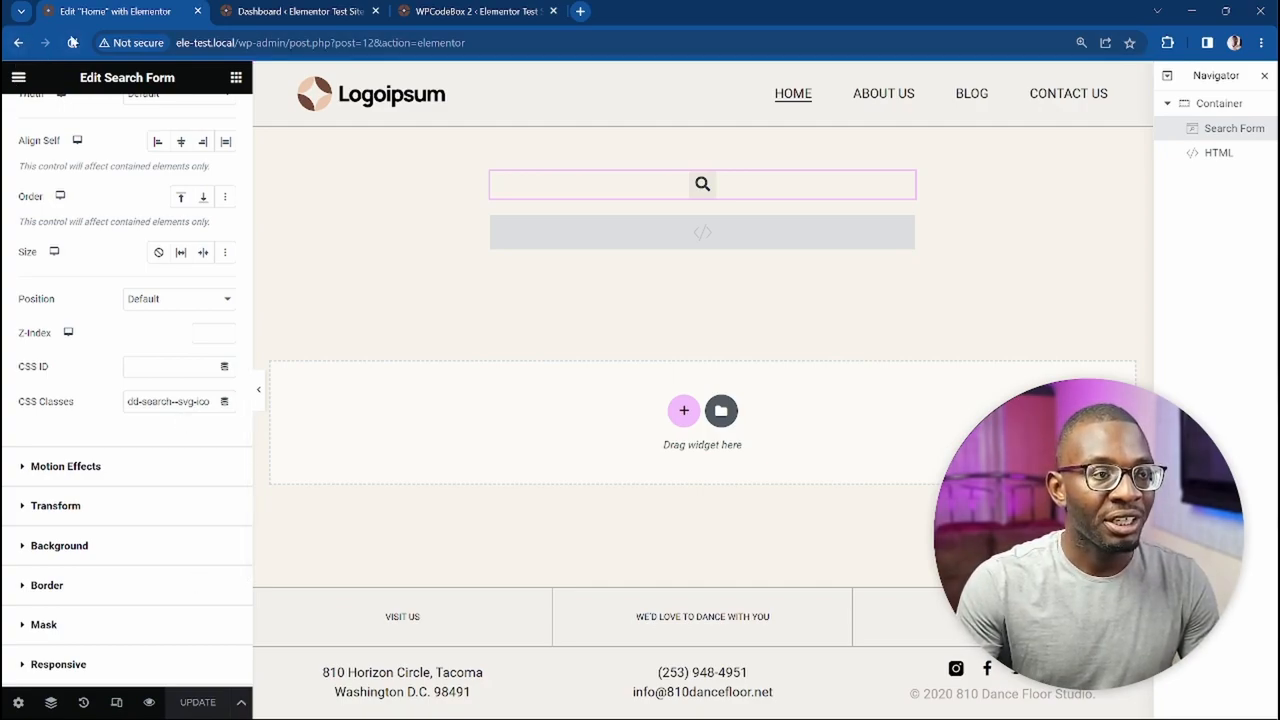
Paste the snippet into the HTML widget, set the SVG width to 1rem and add color: red
click(72, 42)
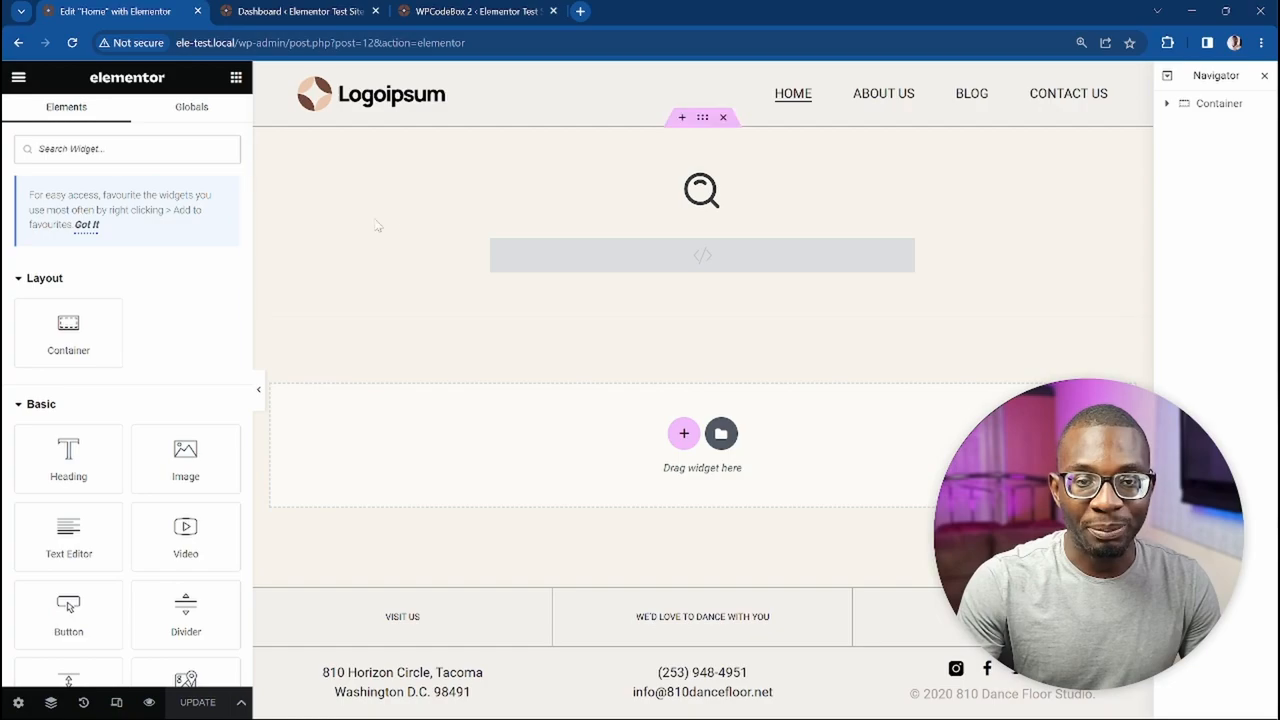
click(700, 190)
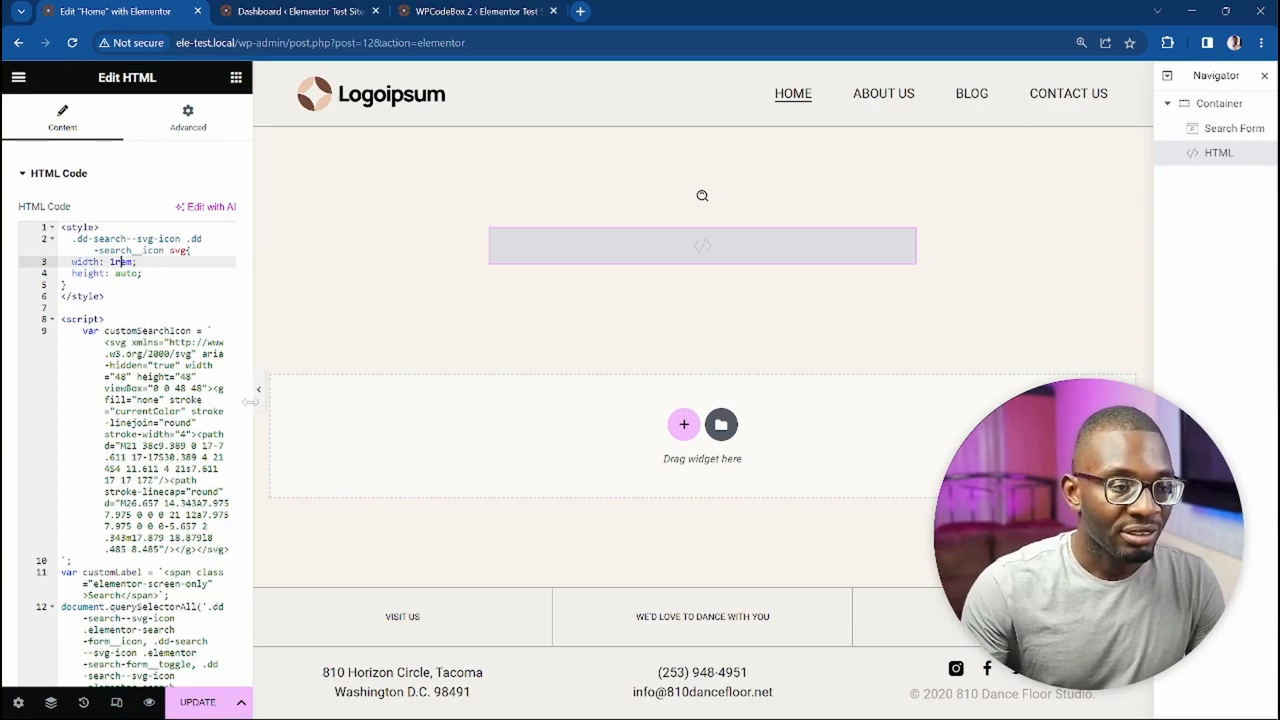
key(Enter)
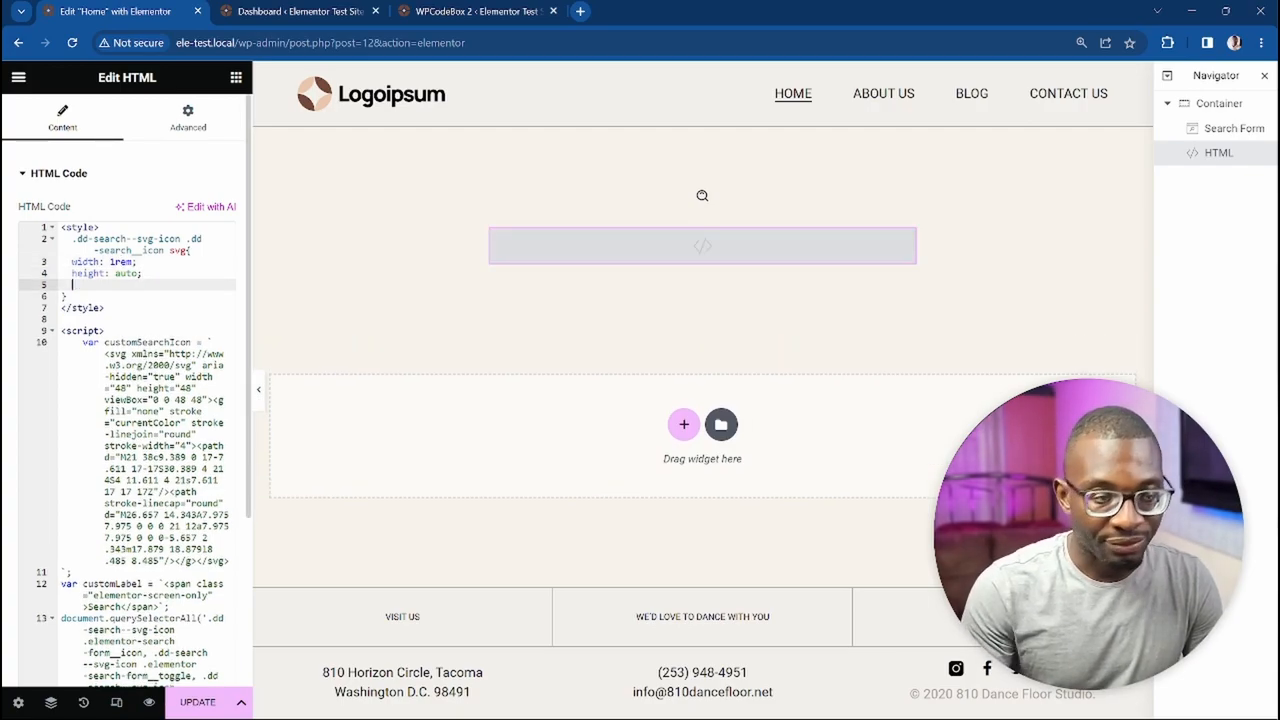
text(color: r)
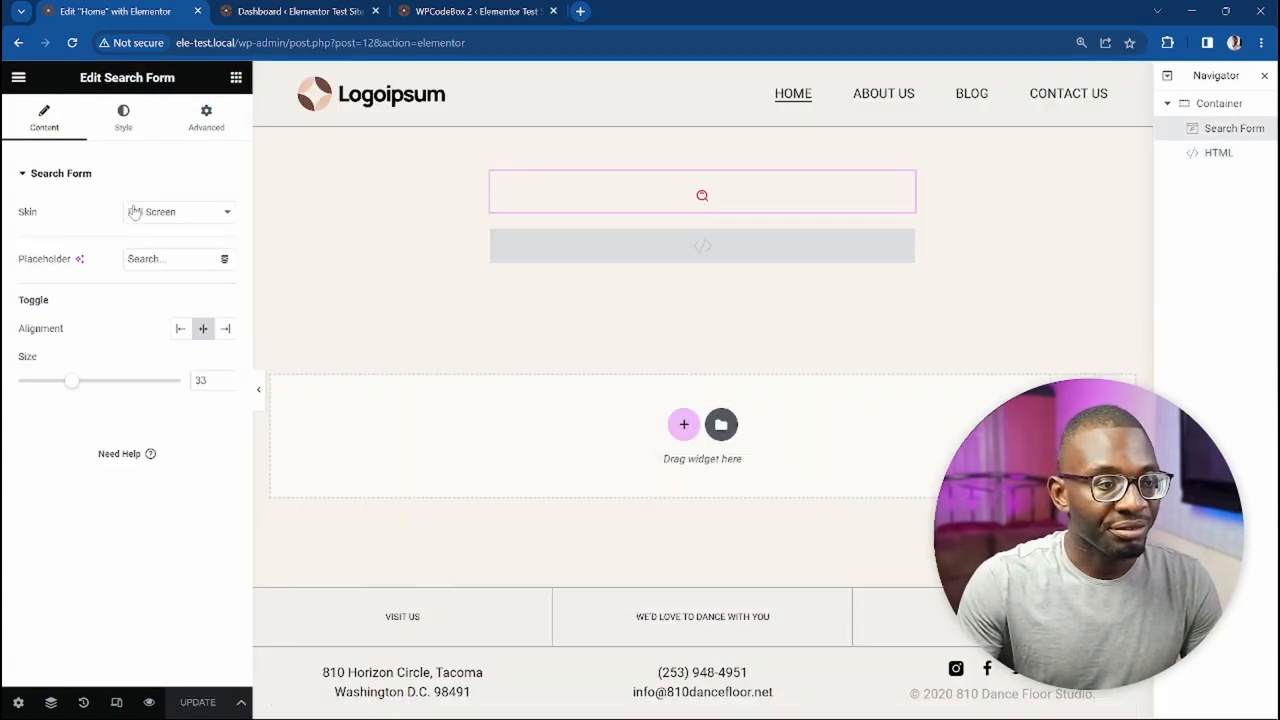
Set the search form skin back to Classic with an Icon button type
click(178, 212)
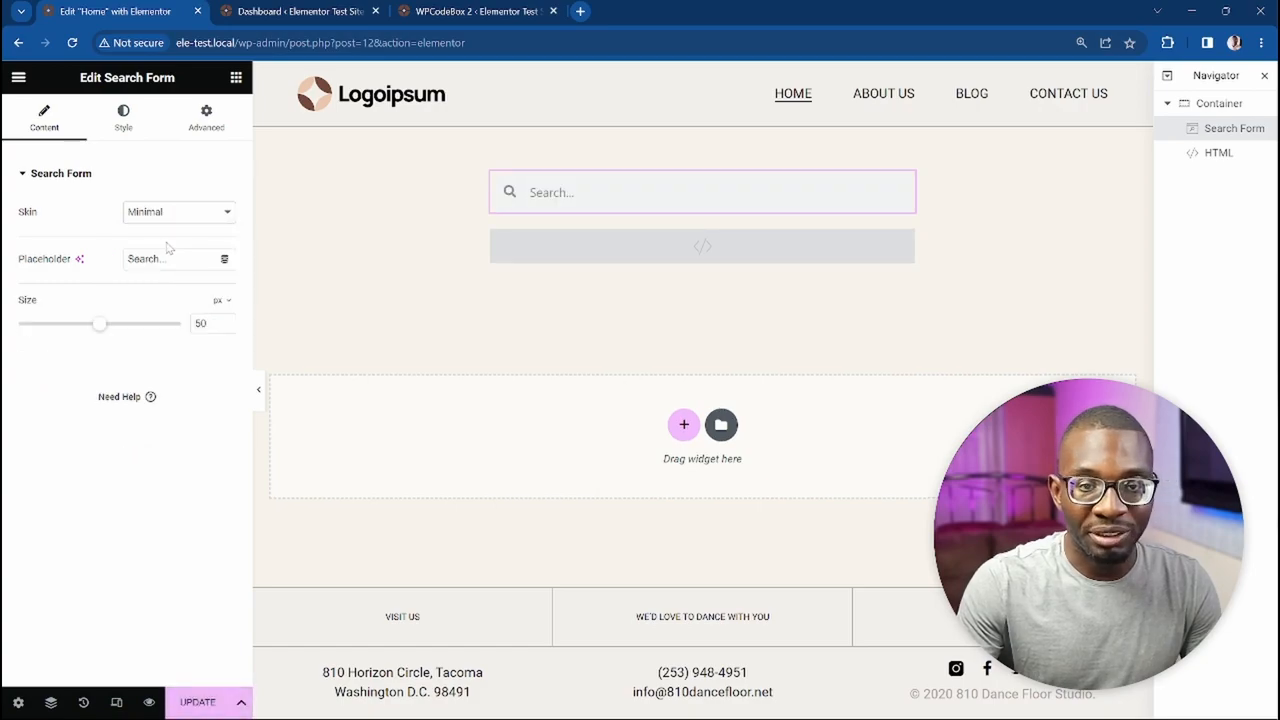
click(178, 212)
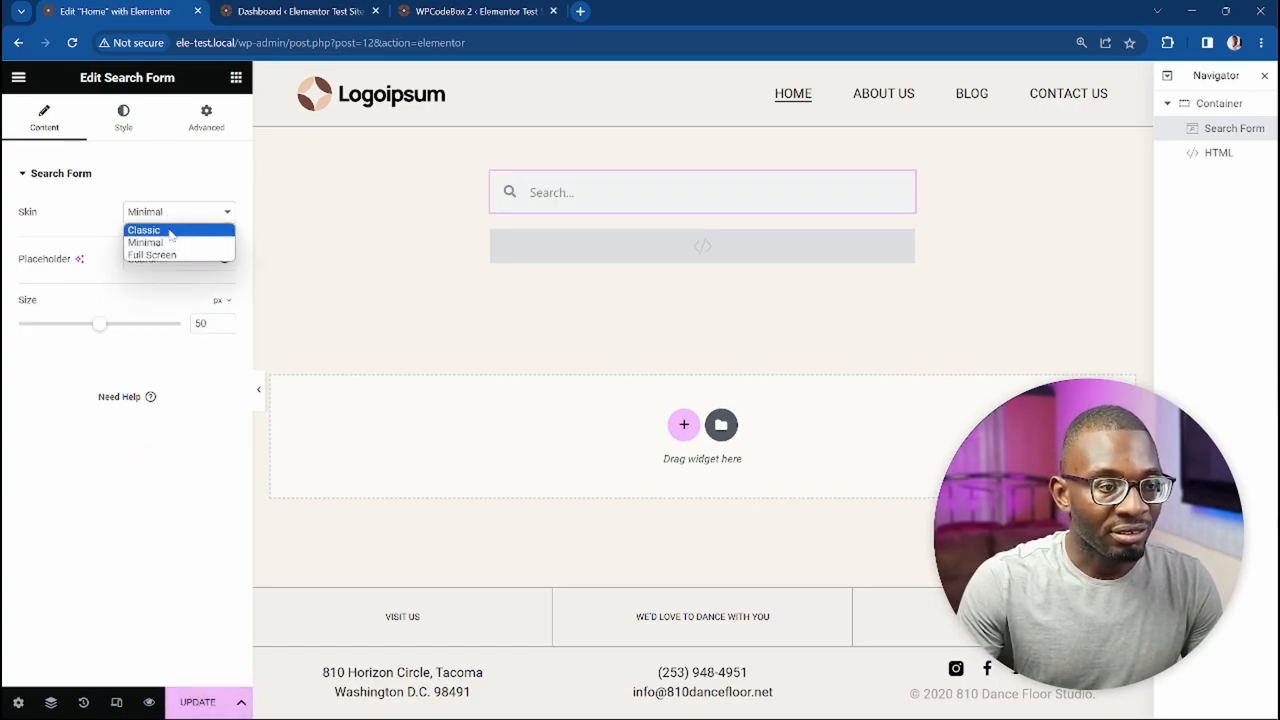
click(144, 228)
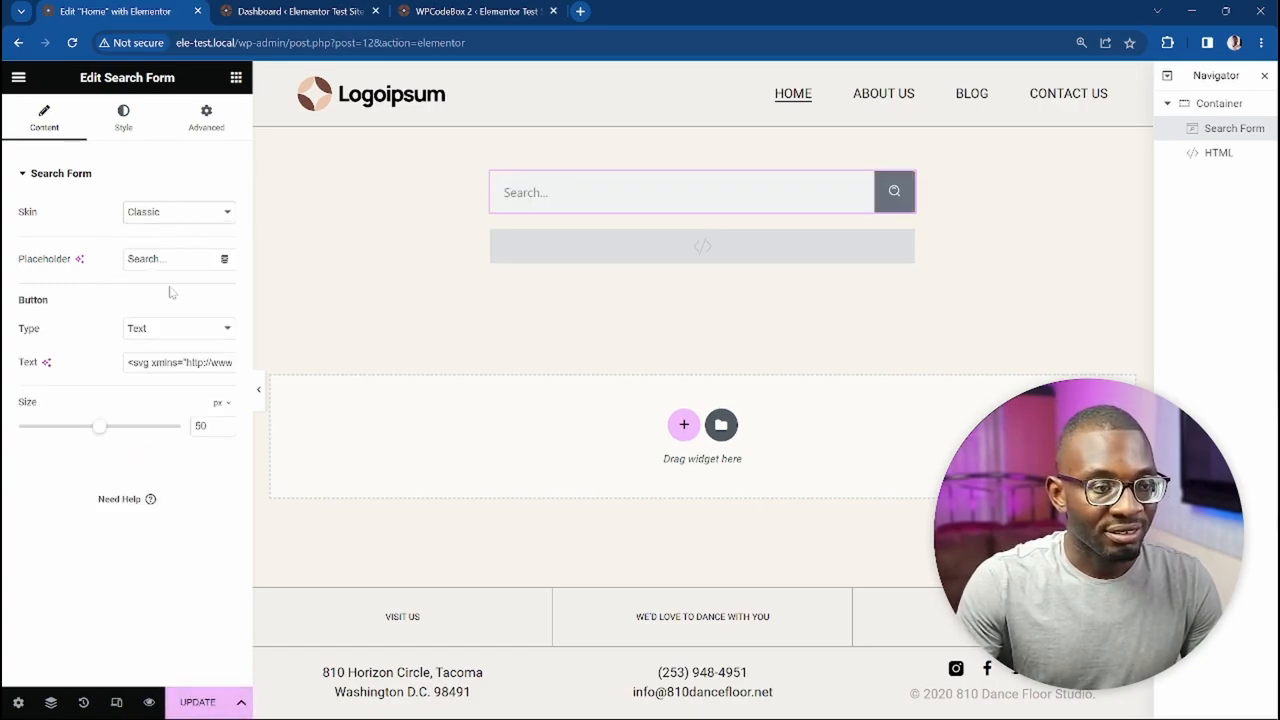
click(178, 328)
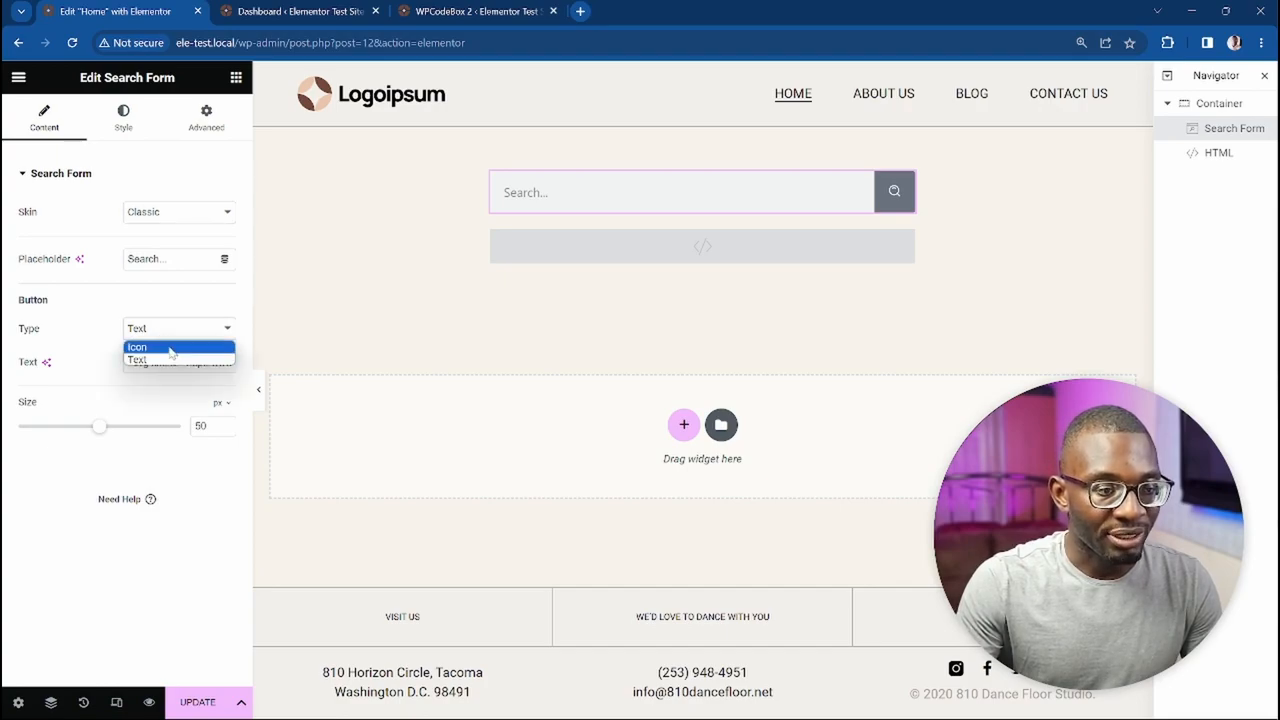
click(136, 348)
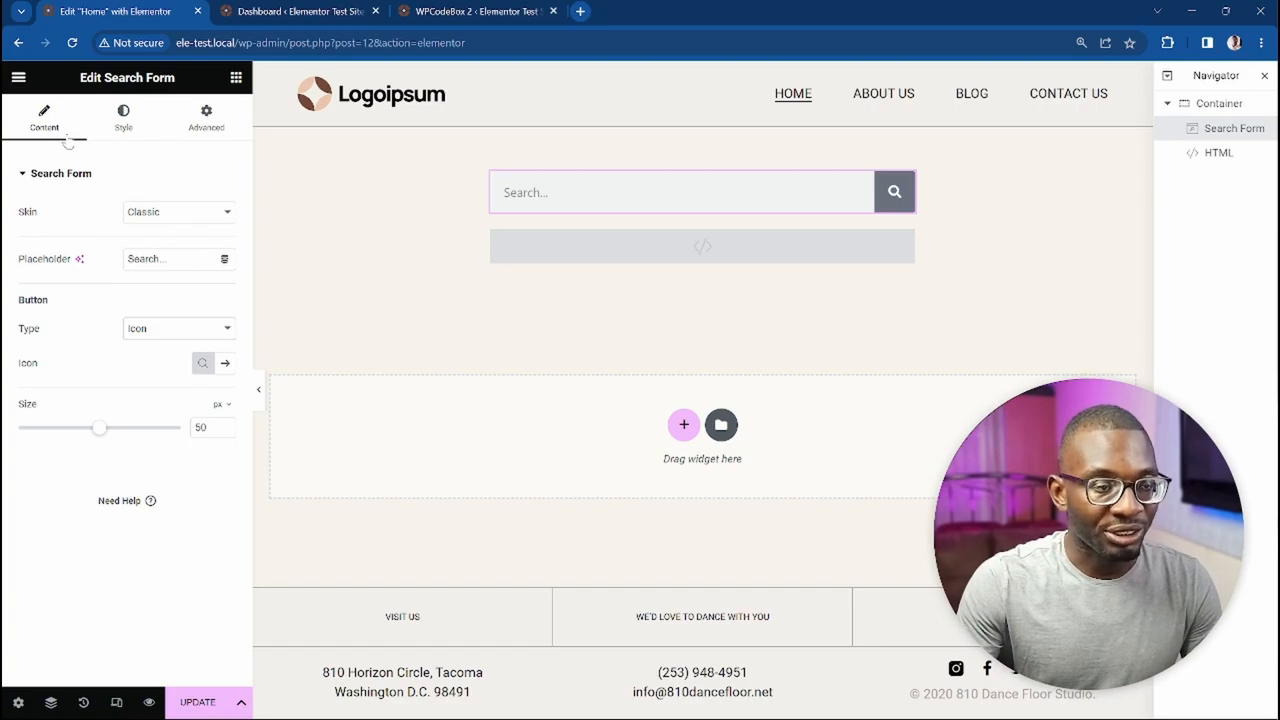
Update the page and preview the red custom search icon on the canvas
click(204, 700)
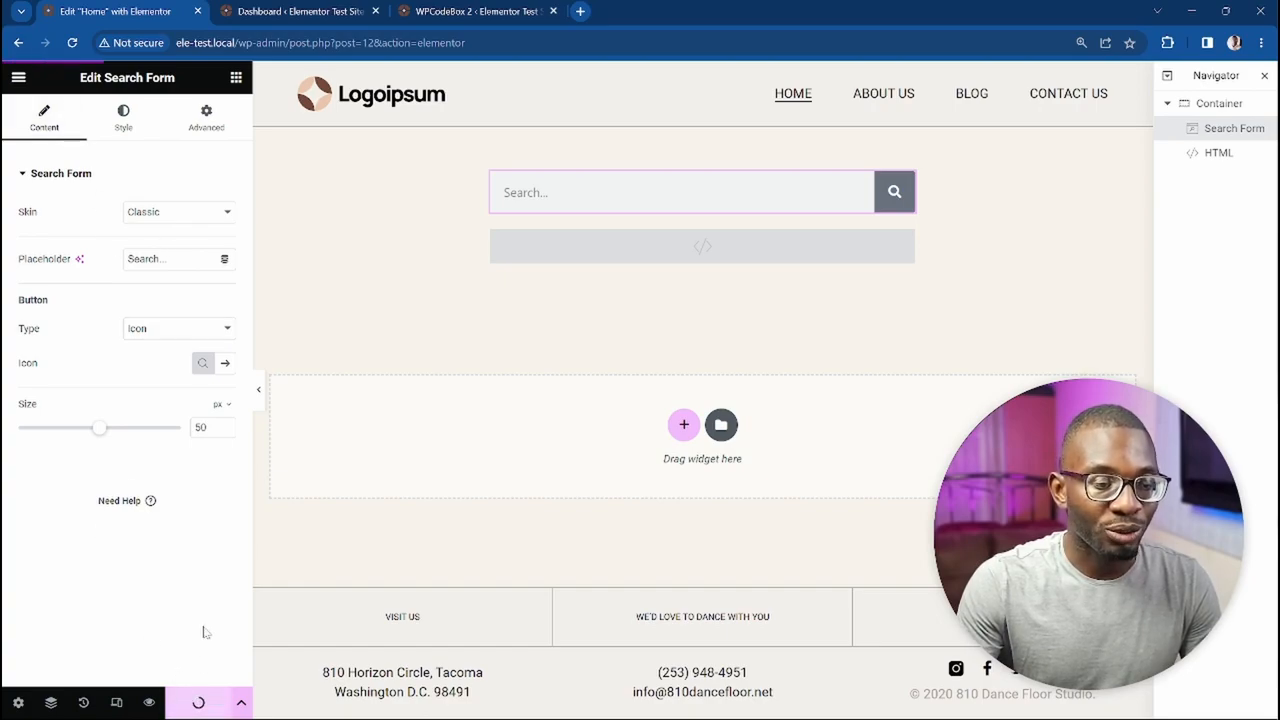
click(72, 44)
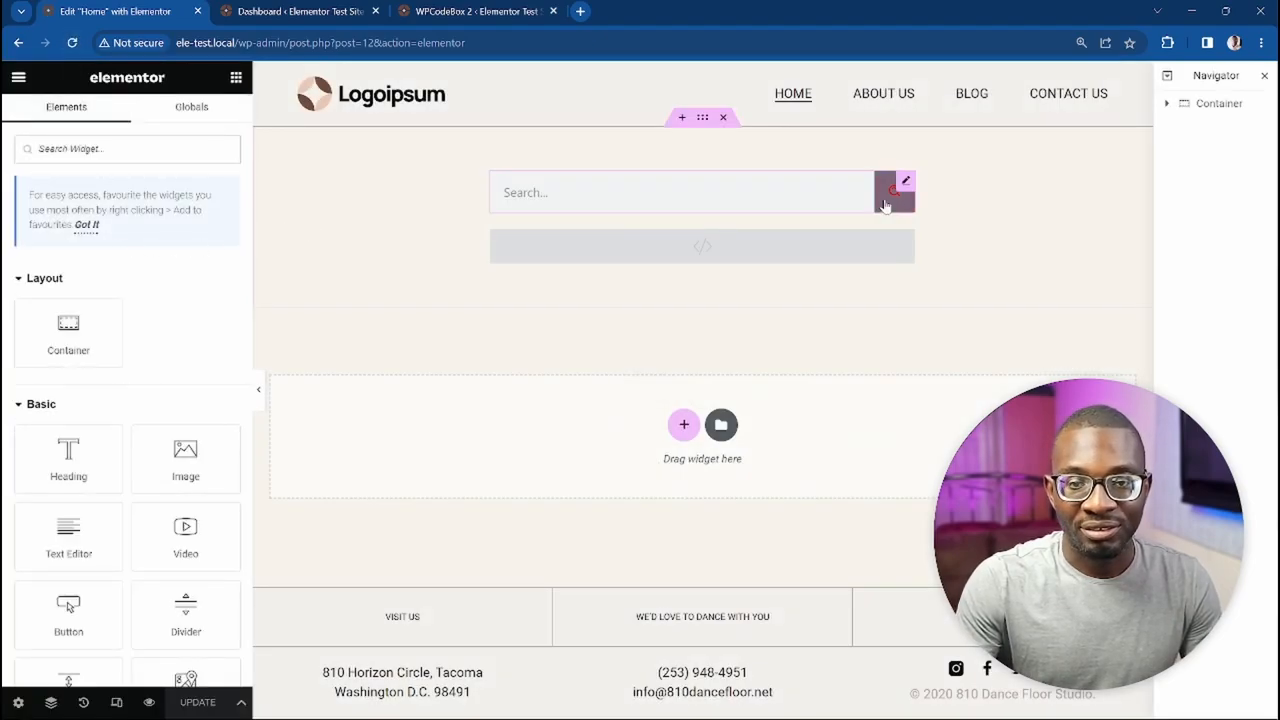
mouse_move(362, 244)
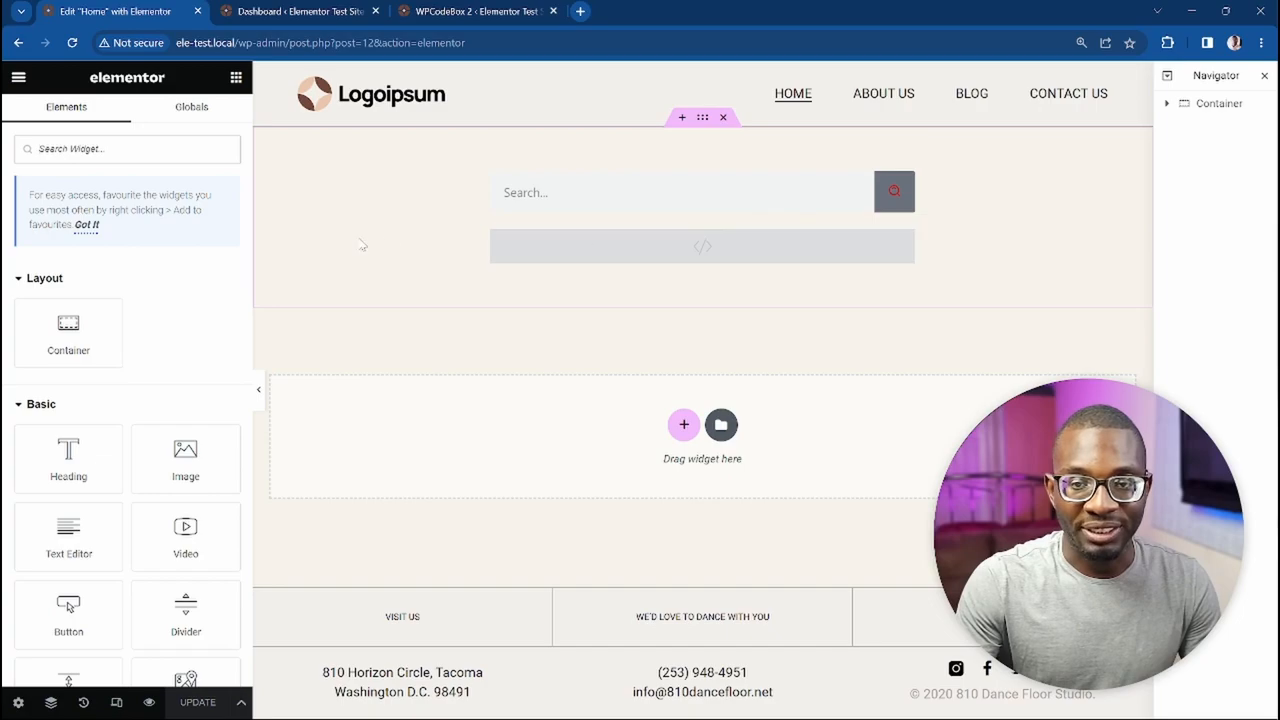